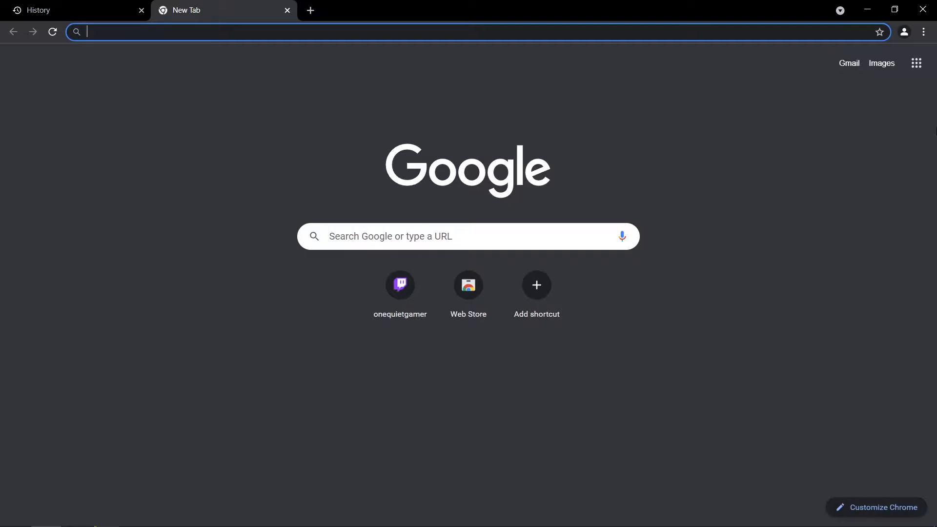
Step: Search 'github universal pause button' and download the ryanries UniversalPauseButton v1.0.4 release zip
type("gi")
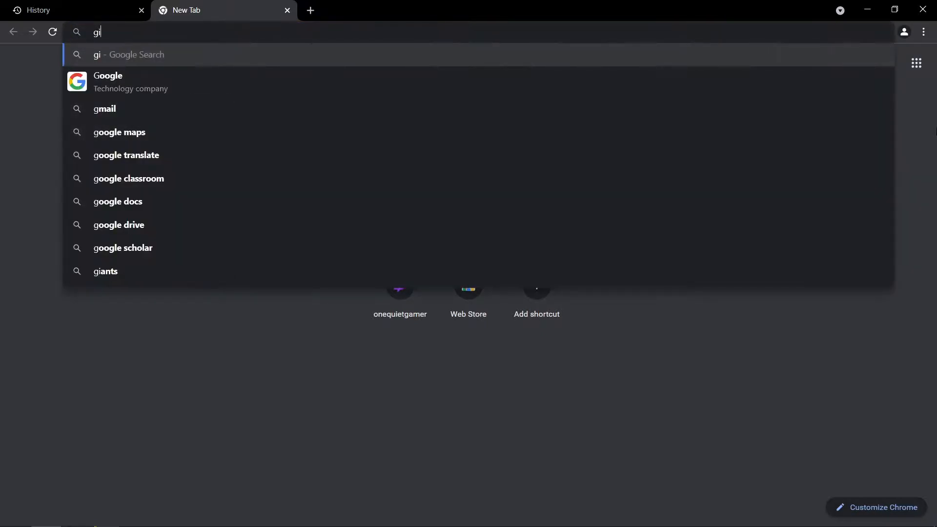
type("github universe")
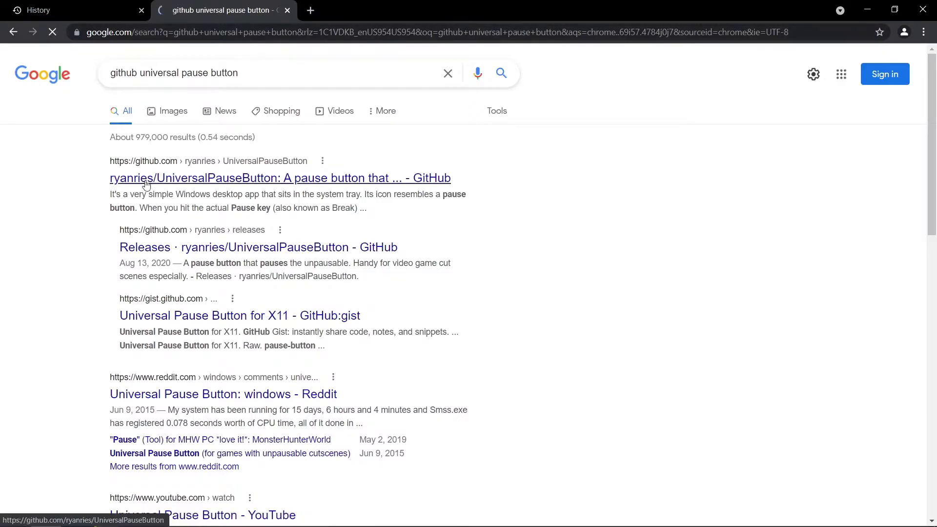
left_click(279, 178)
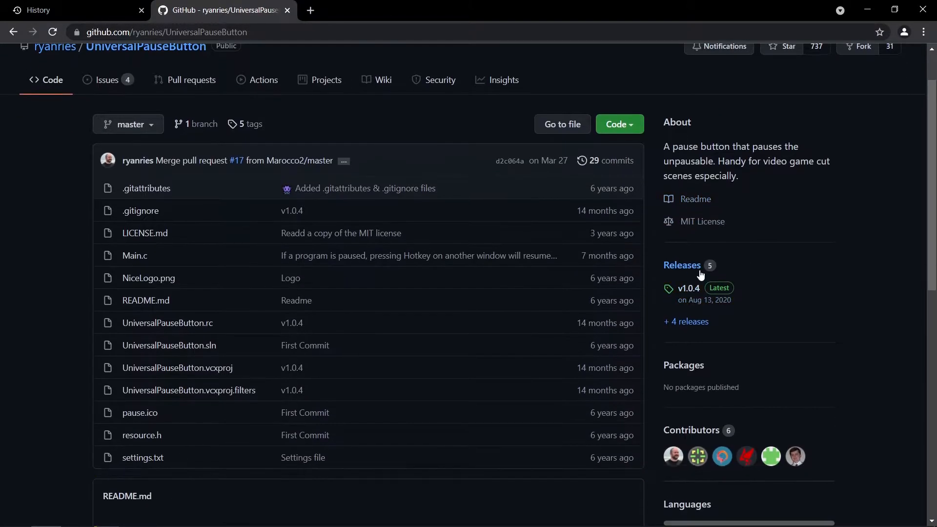
left_click(681, 264)
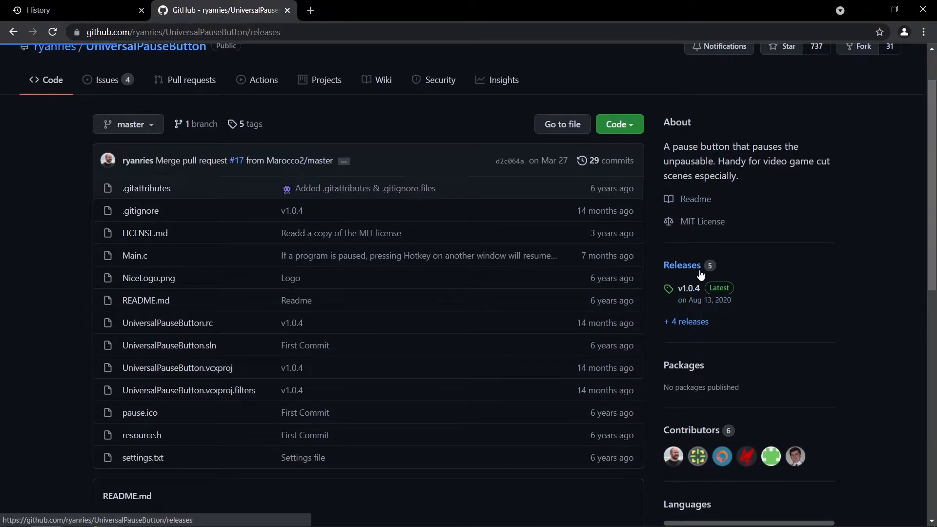
left_click(681, 265)
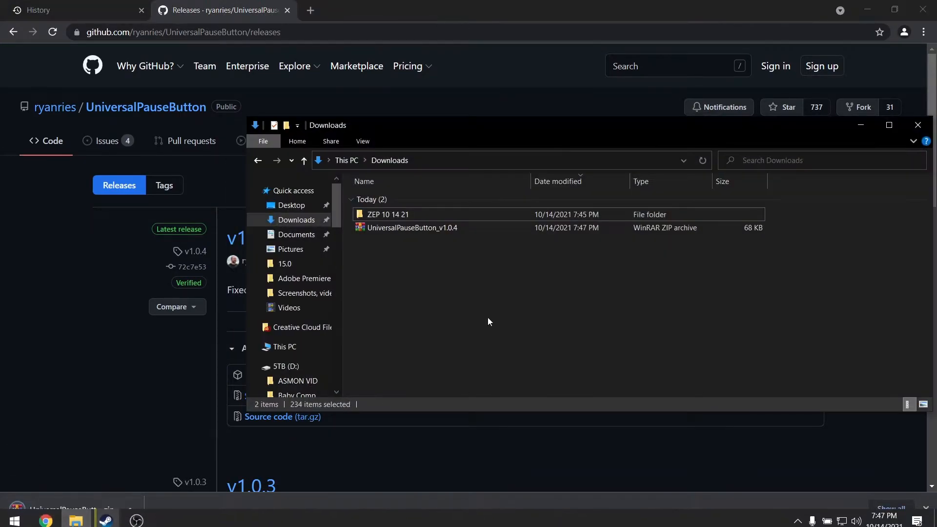
Step: Extract UniversalPauseButton_v1.0.4.zip into Downloads and run the UniversalPauseButton app
right_click(410, 228)
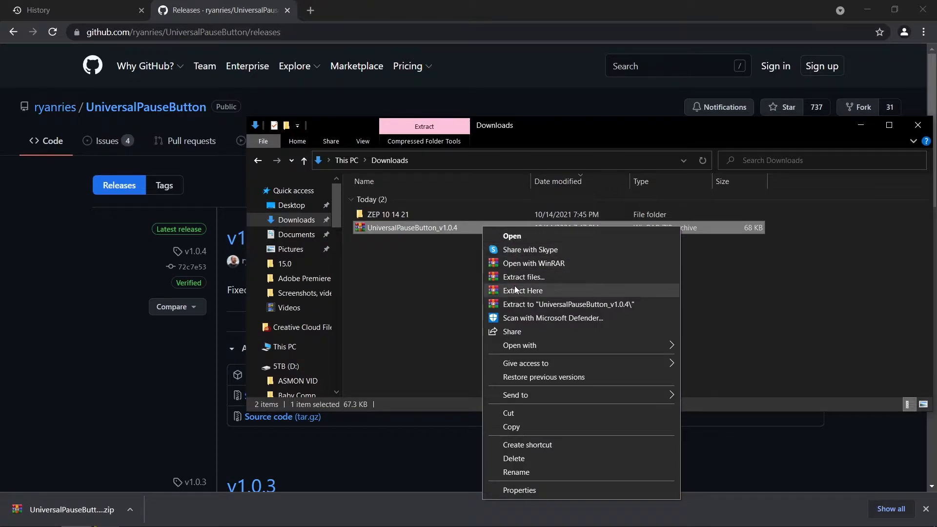
left_click(521, 290)
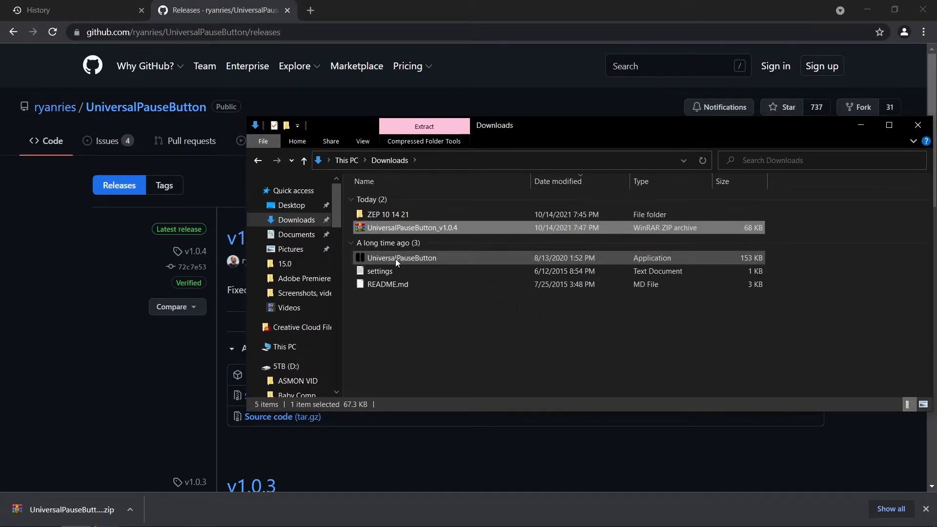
left_click(402, 258)
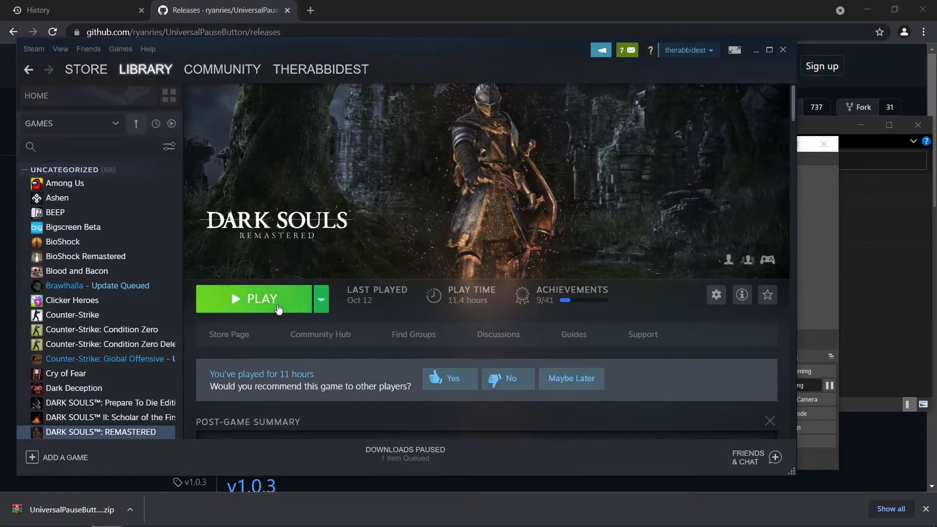
Step: Play DARK SOULS: REMASTERED from the Steam Library and accept offline mode
left_click(261, 299)
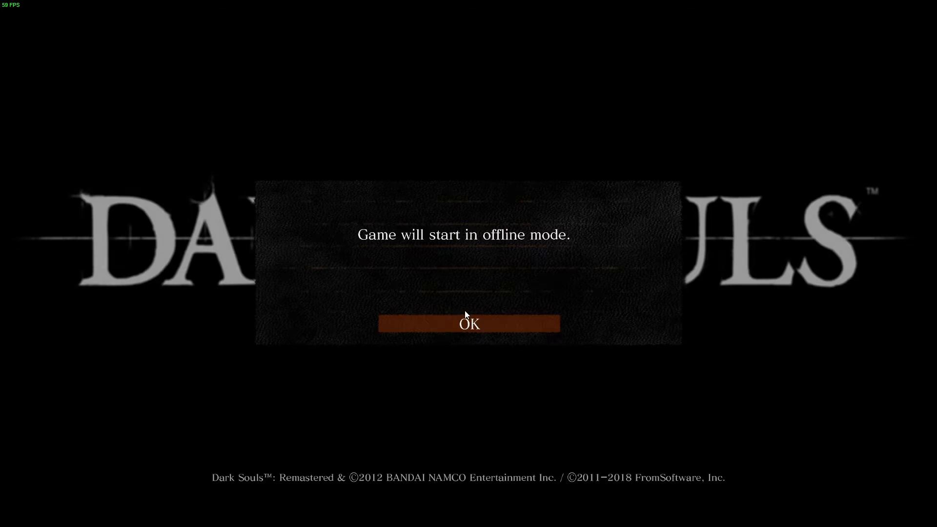
left_click(468, 324)
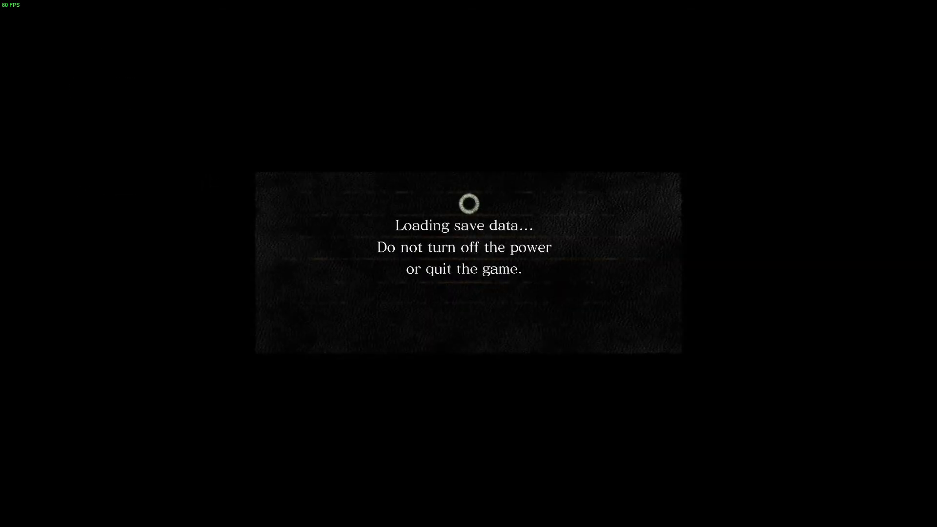